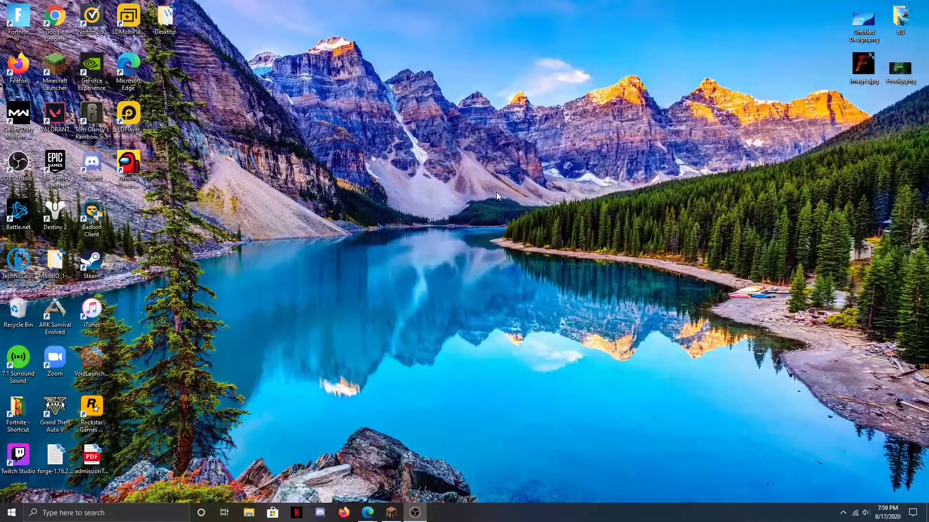
mouse_move(498, 216)
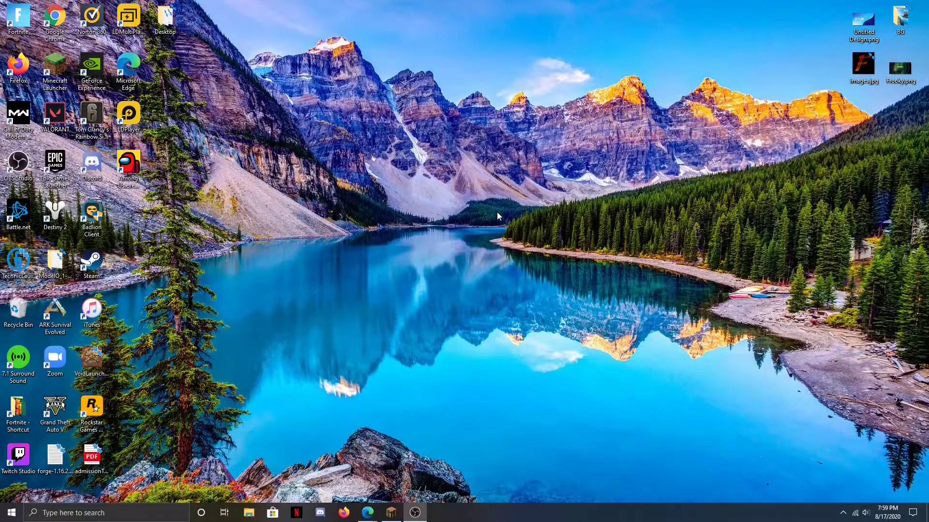
mouse_move(448, 227)
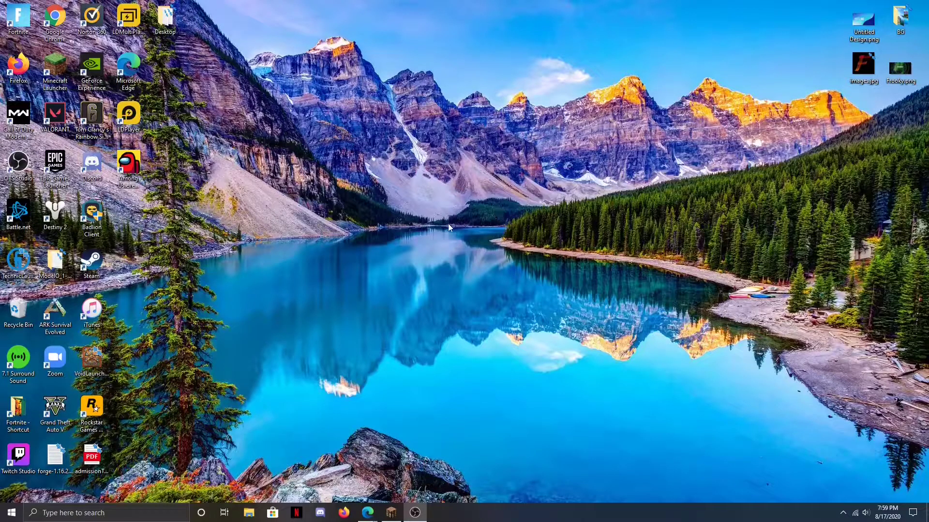
mouse_move(390, 263)
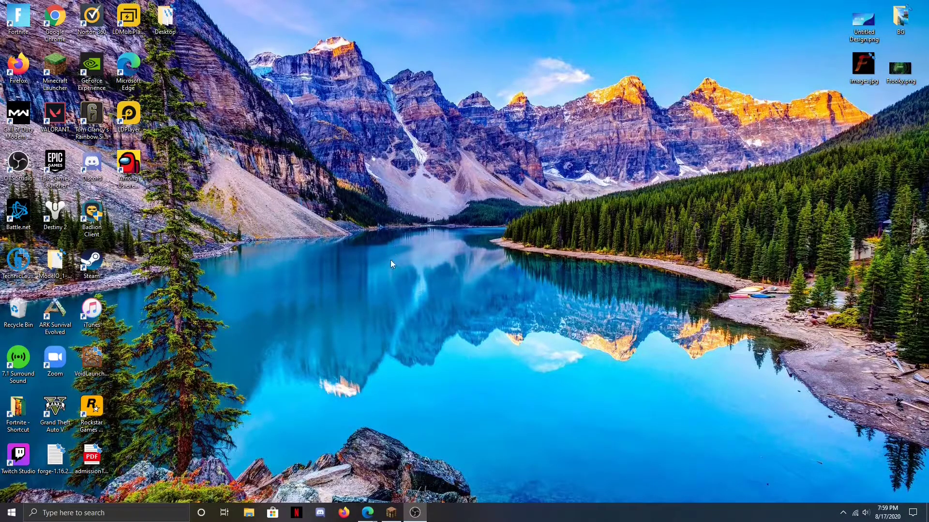
mouse_move(376, 290)
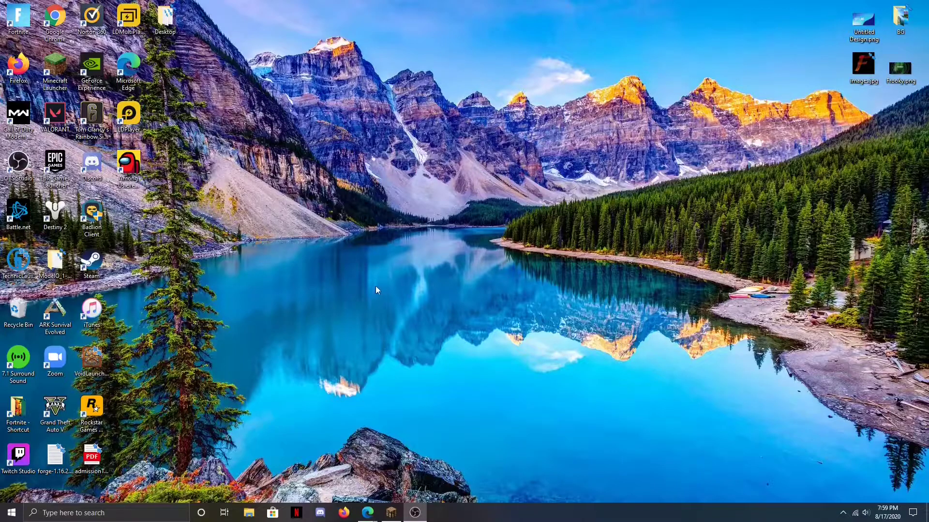
mouse_move(247, 442)
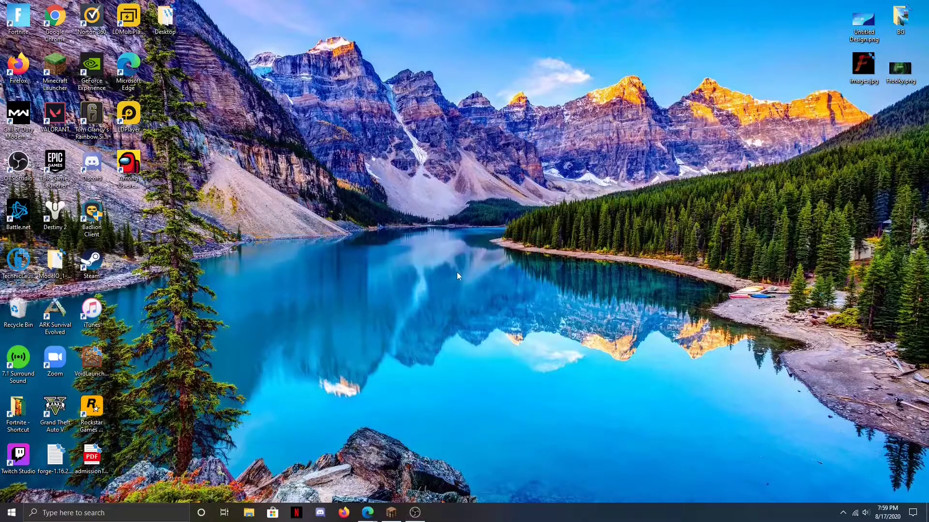
mouse_move(431, 298)
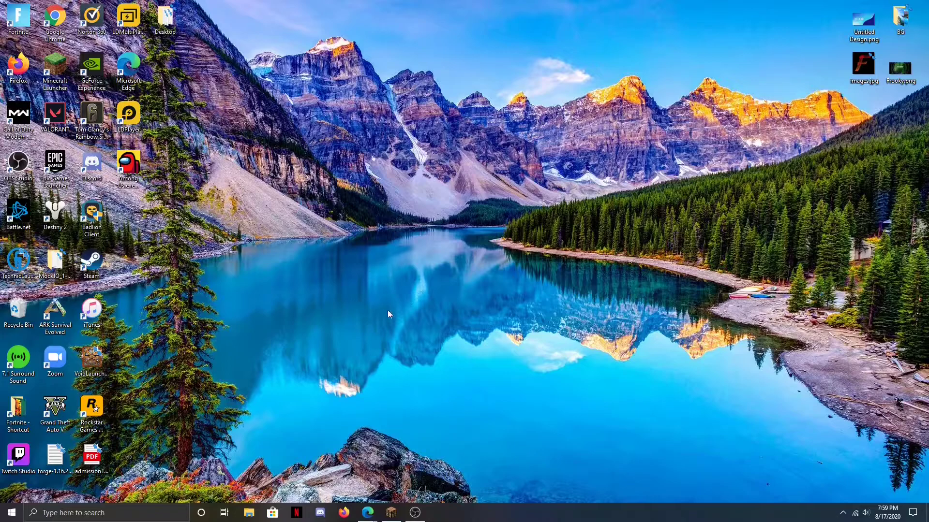
mouse_move(378, 322)
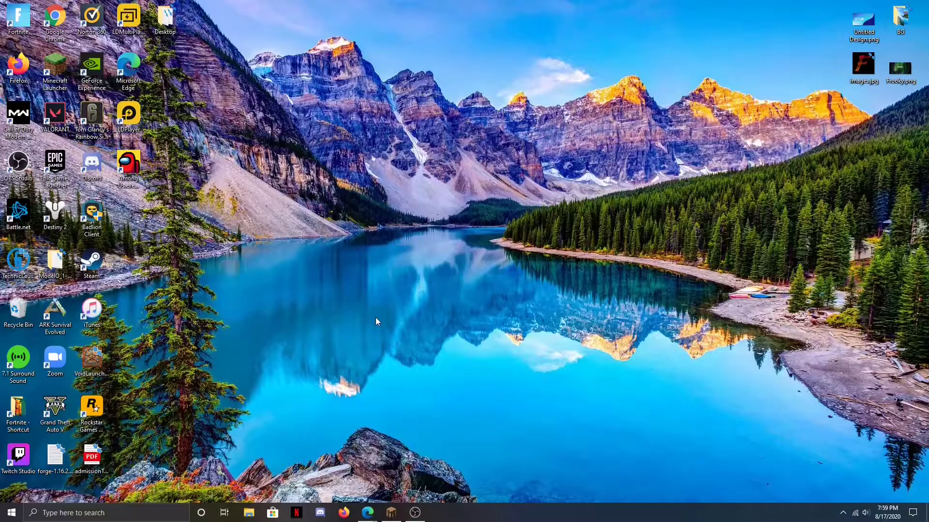
mouse_move(340, 270)
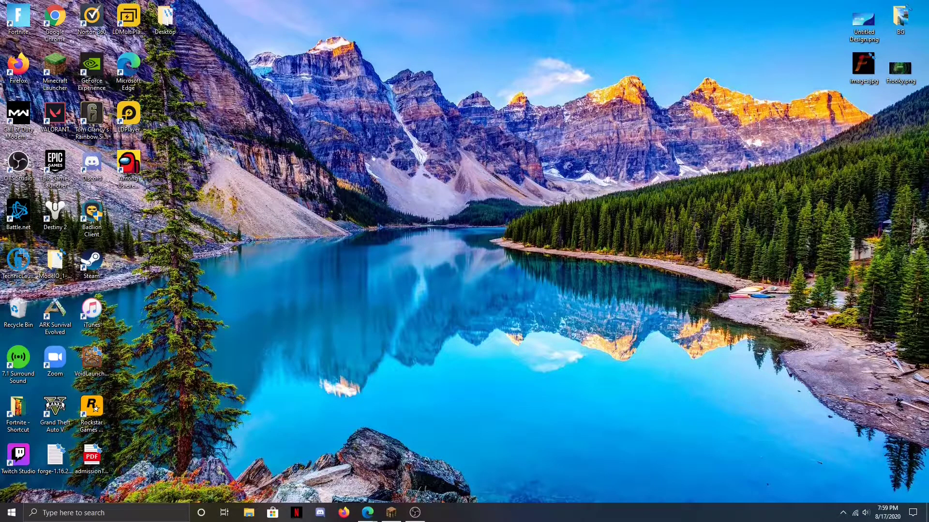
mouse_move(346, 350)
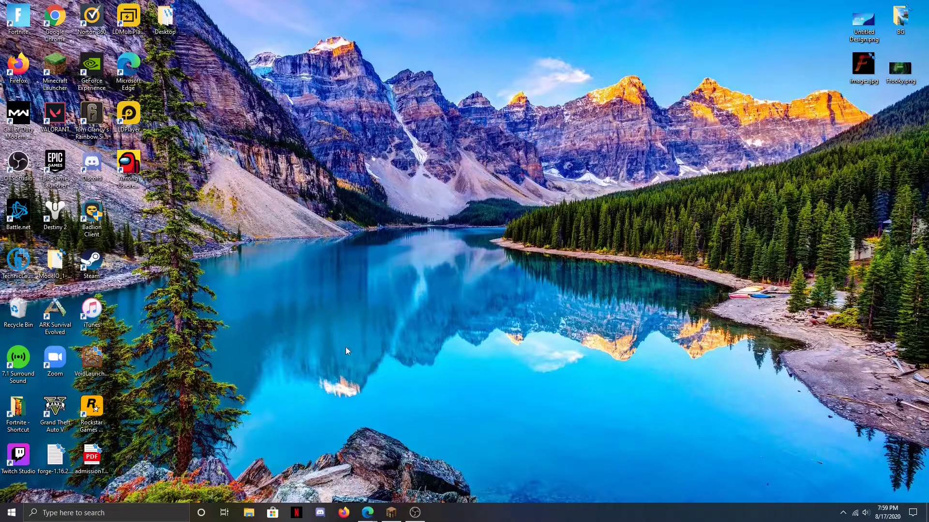
mouse_move(474, 274)
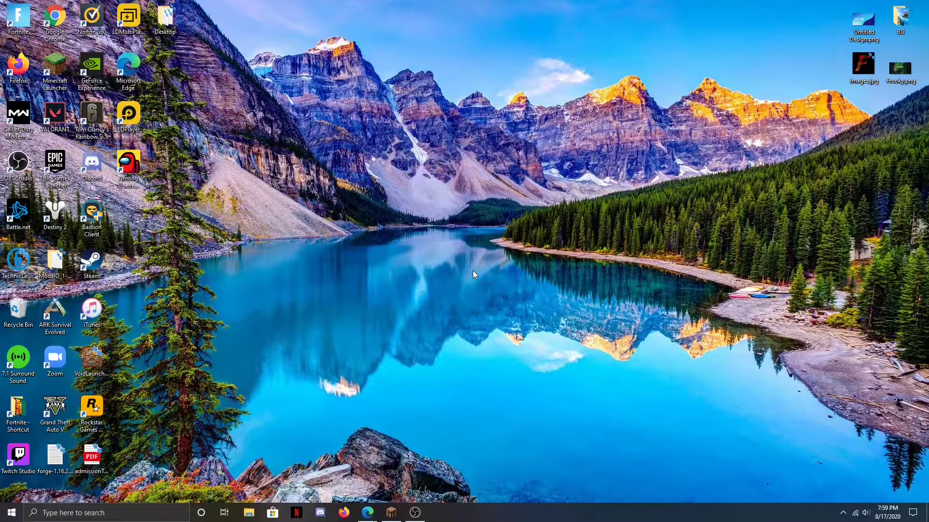
mouse_move(340, 257)
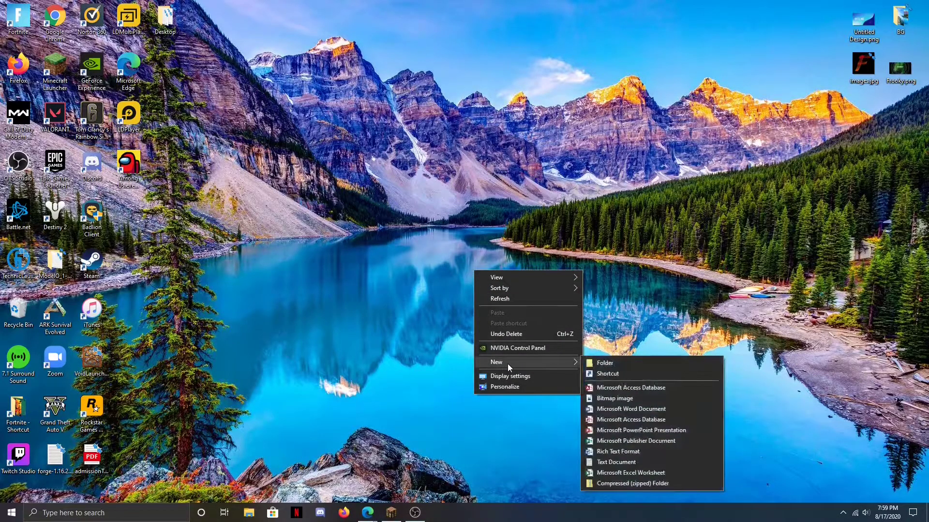
Create a new folder on the desktop for the server files.
click(604, 363)
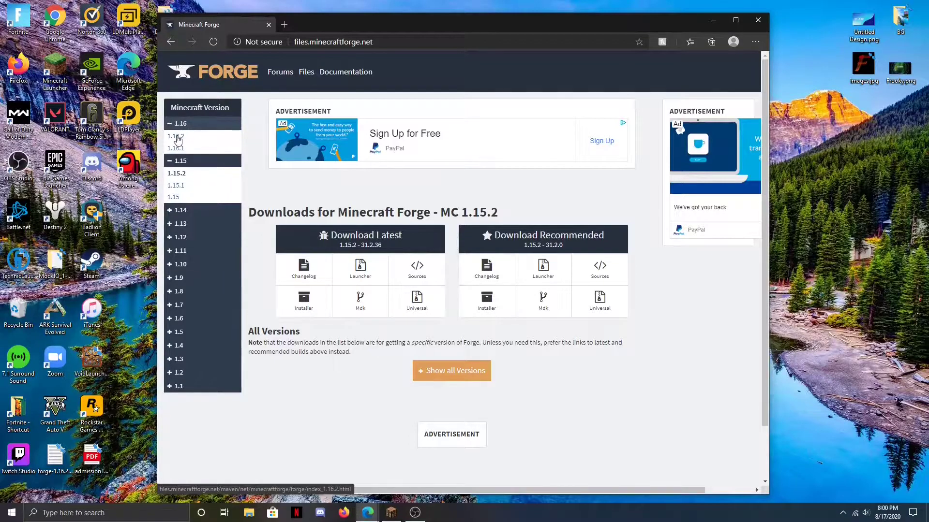
Download the Forge 1.16.2 installer past the ad page, keep it, and close Edge.
click(176, 137)
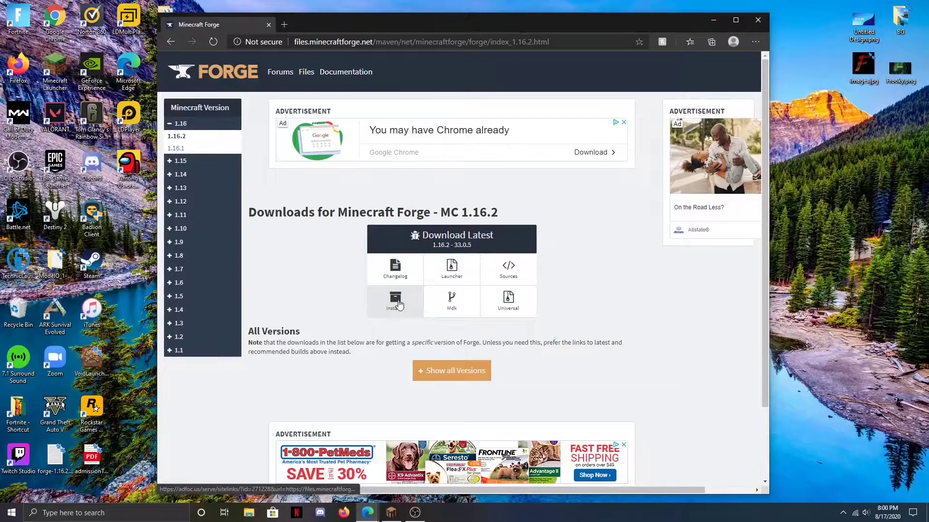
click(395, 301)
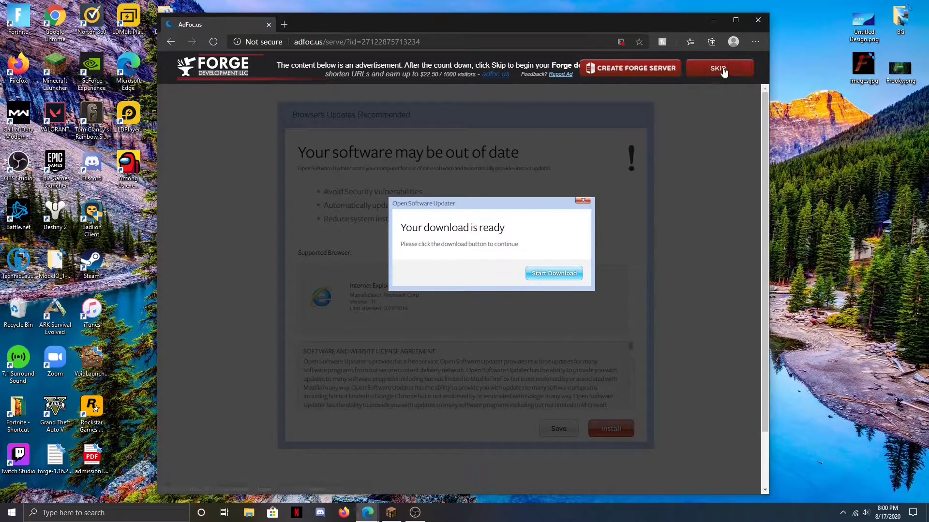
click(553, 273)
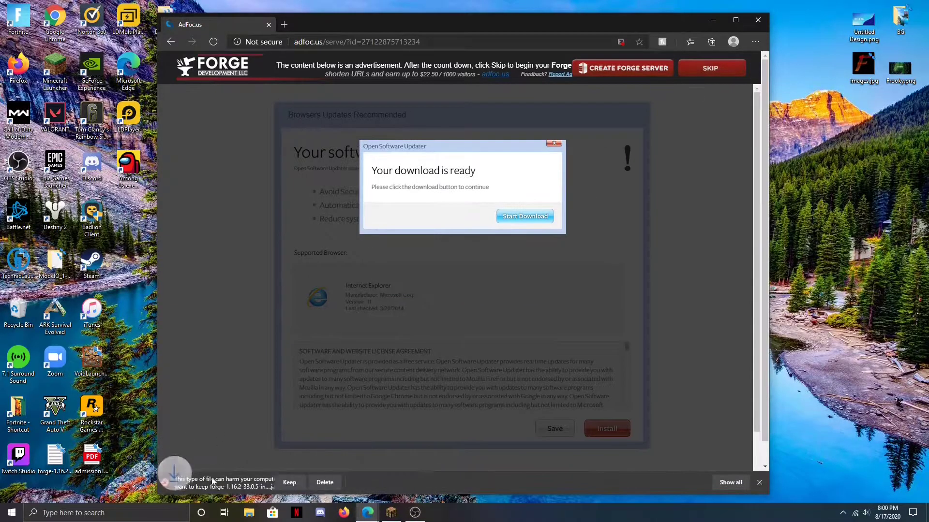
click(290, 482)
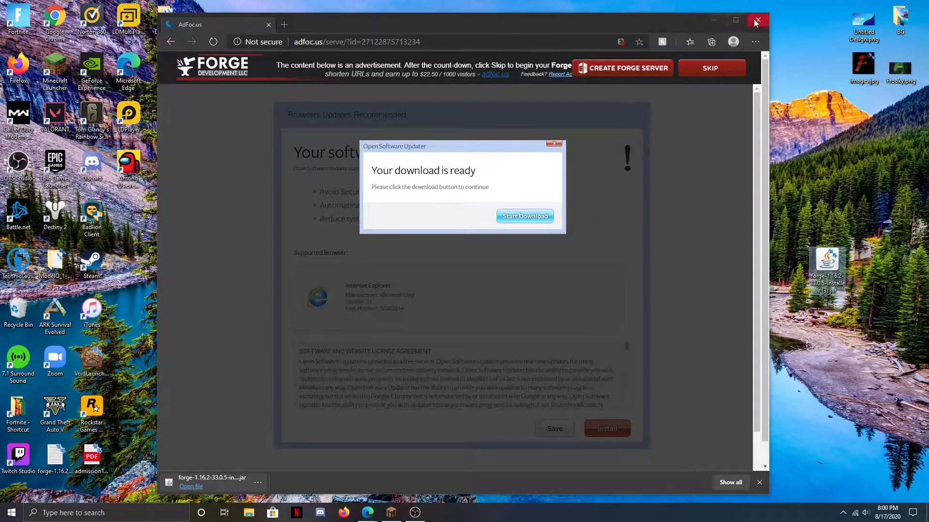
click(756, 21)
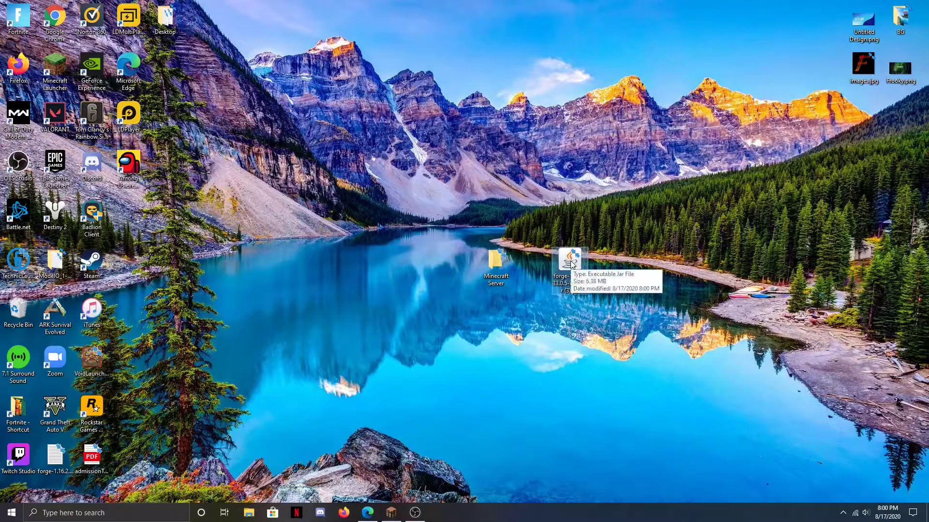
mouse_move(192, 282)
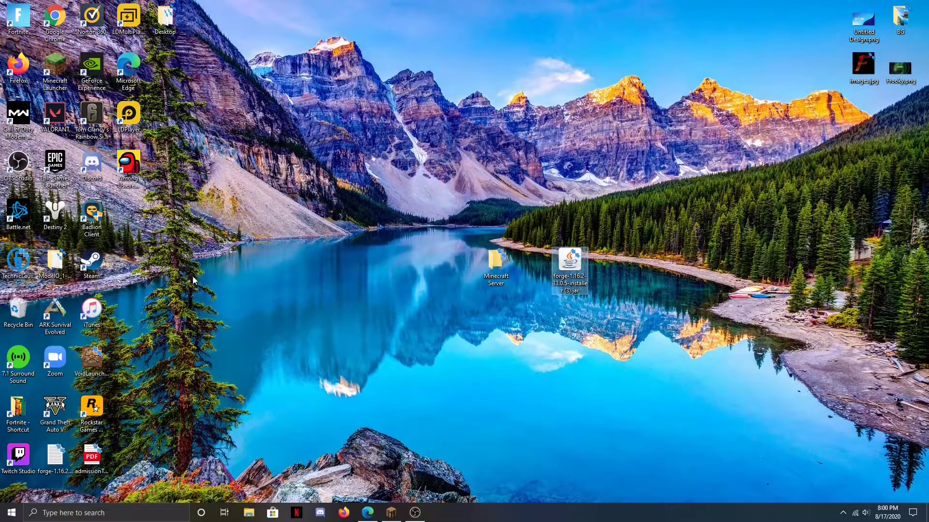
Install the Forge 1.16.2 server into the Minecraft Server folder.
double_click(569, 264)
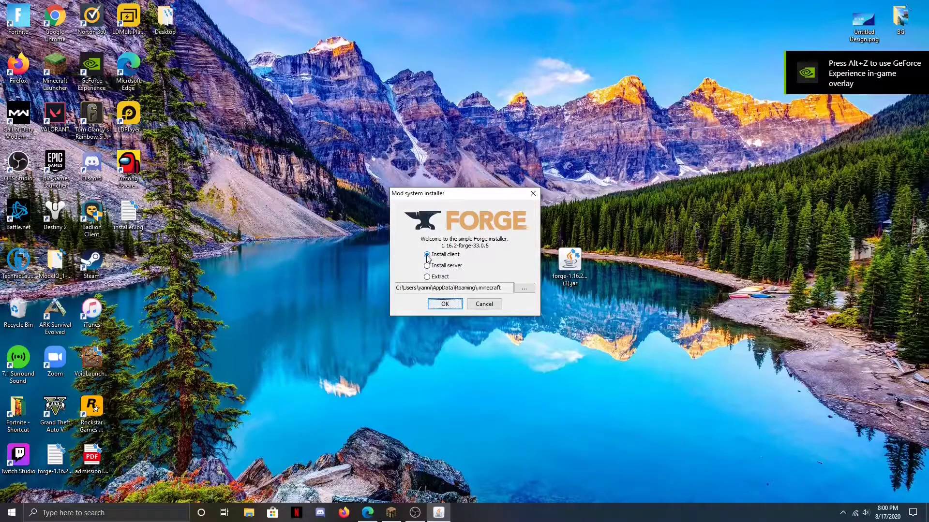
click(427, 266)
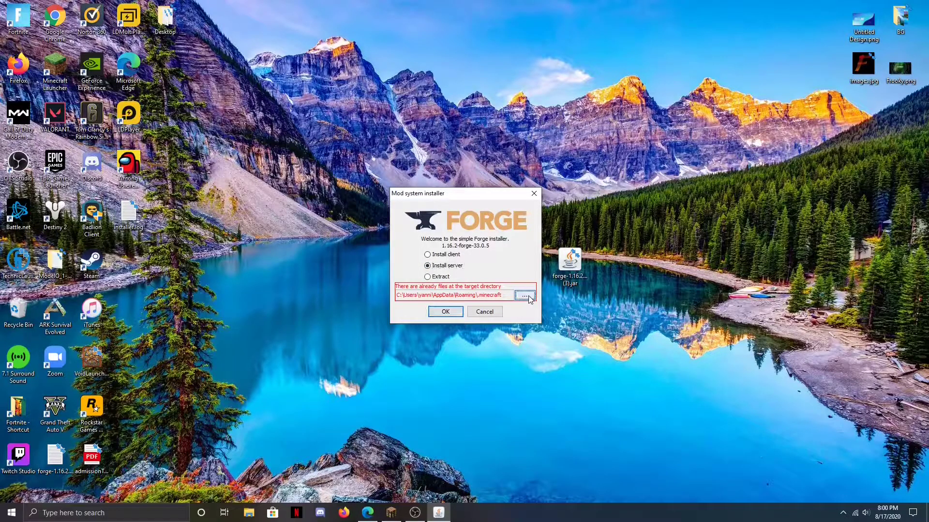
click(523, 296)
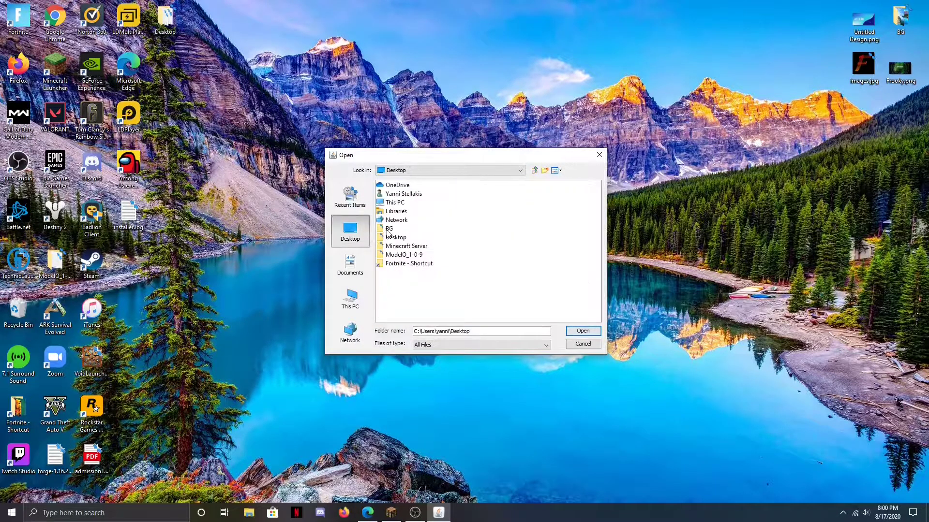
click(406, 246)
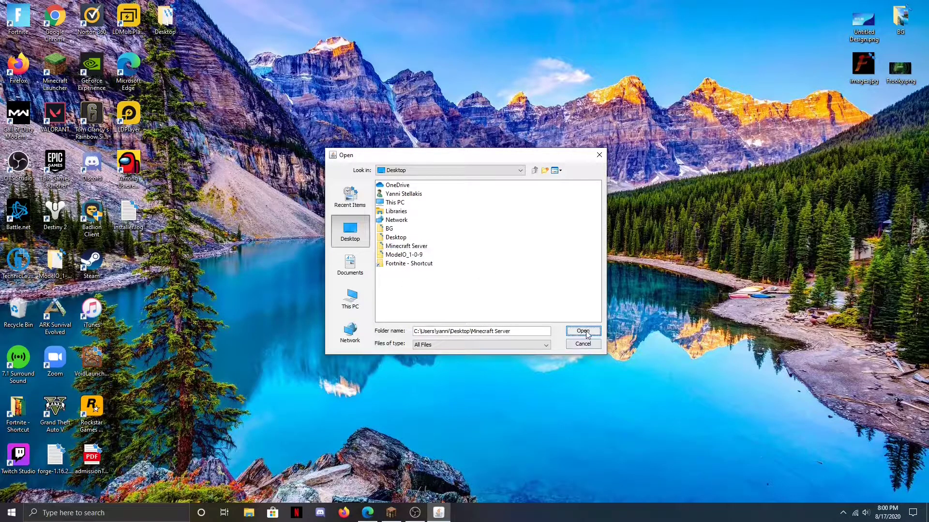
click(583, 331)
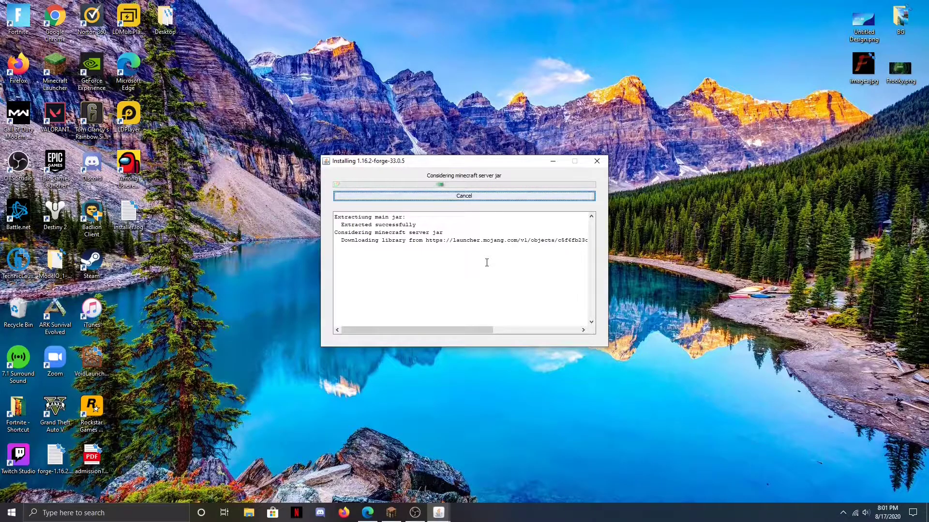
right_click(315, 209)
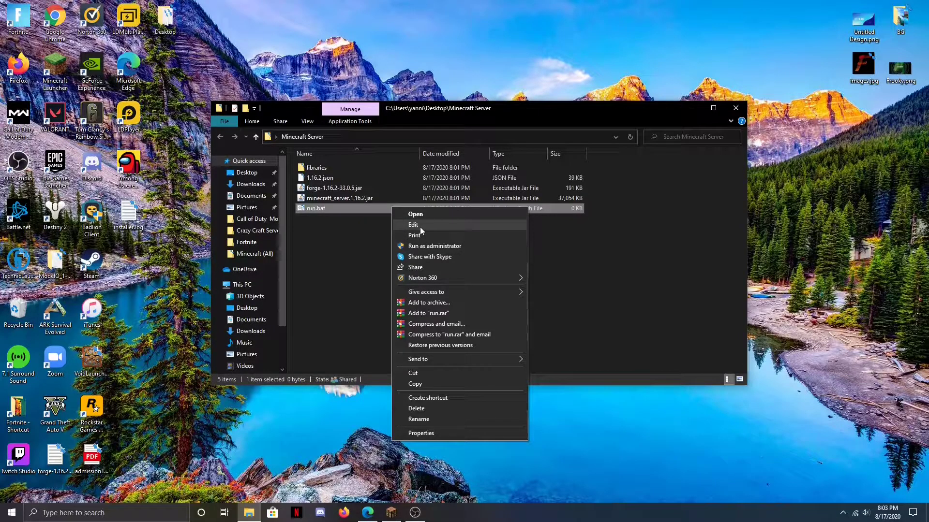
Write 'java -Xmx1G -jar minecraft_server.1.16.2.jar' into run.bat, then save and close it.
click(413, 224)
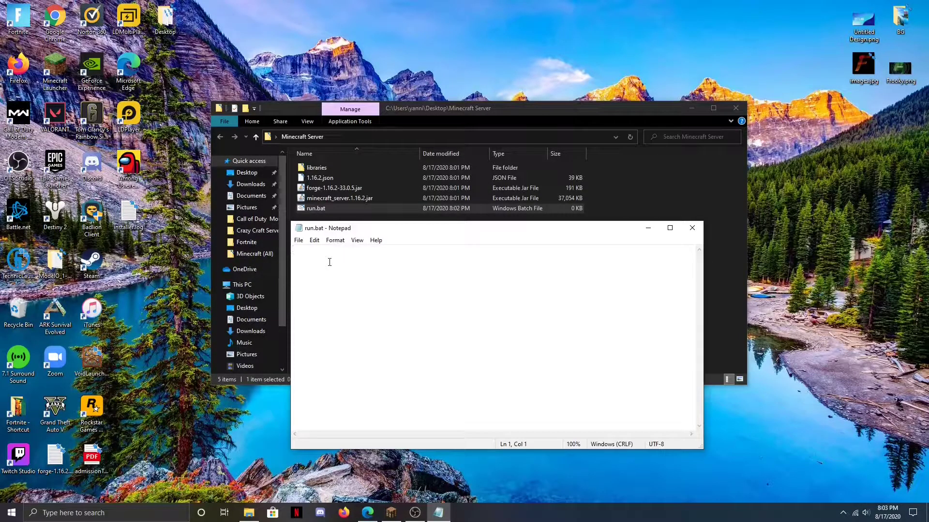
text(java -Xmx1G -jar filename.jar)
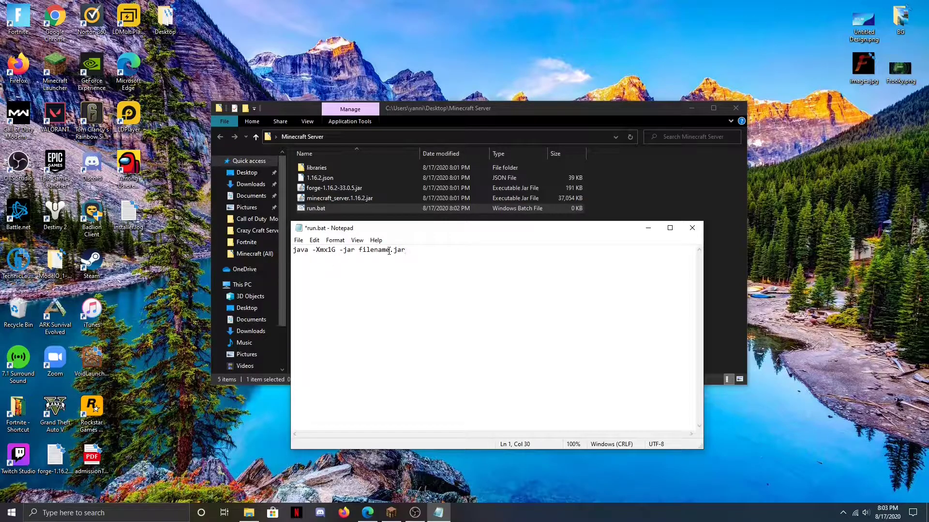
double_click(374, 250)
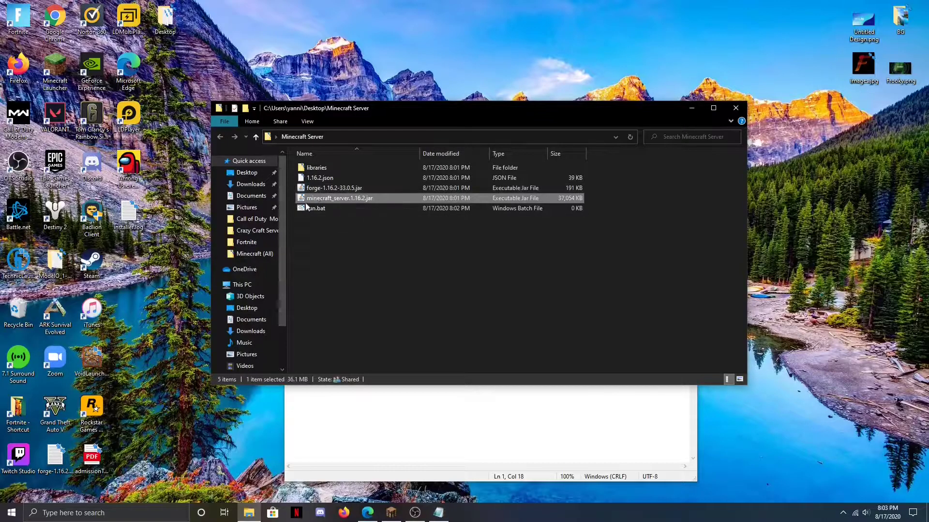
click(316, 209)
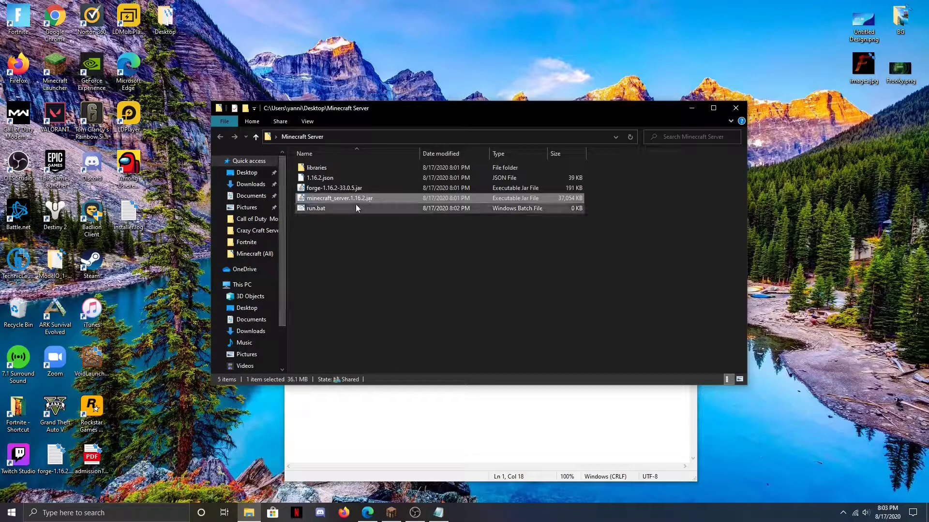
mouse_move(340, 198)
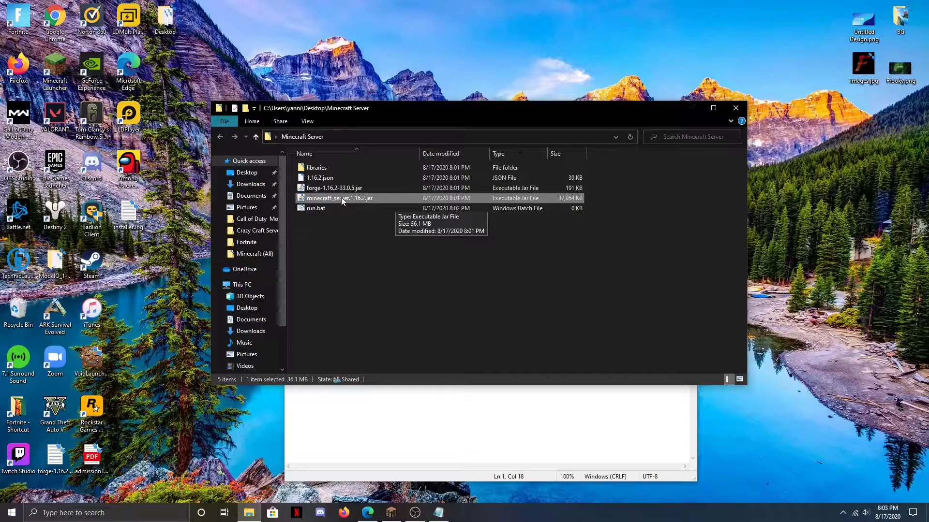
mouse_move(586, 263)
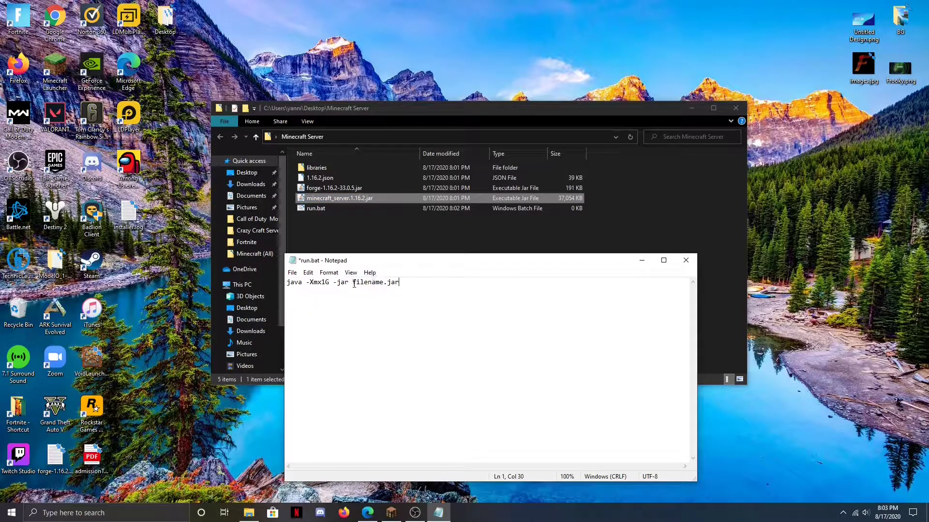
text(minecraft_server.1.16.2.jar)
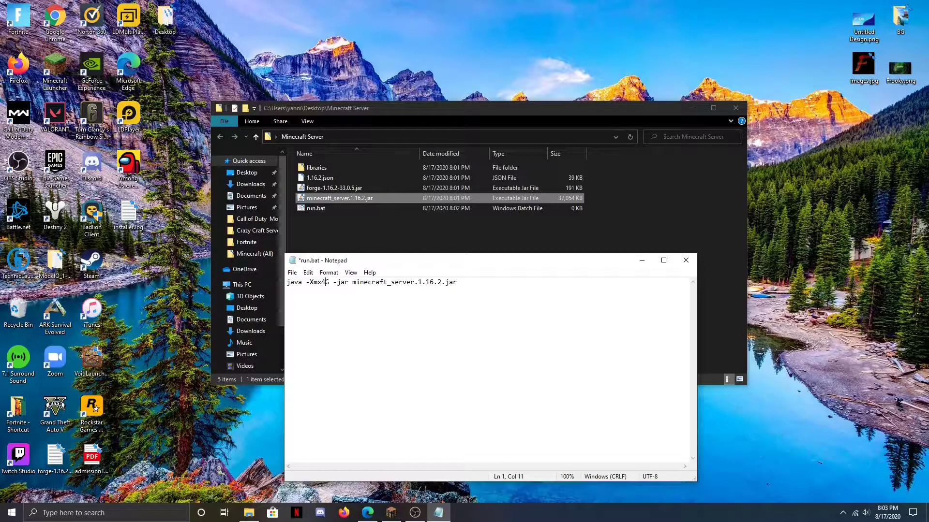
key(ctrl+s)
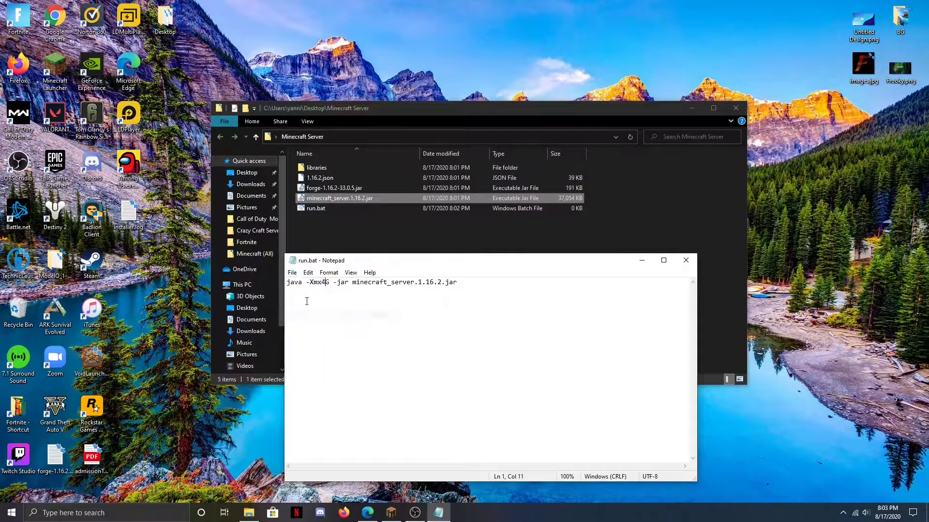
click(686, 260)
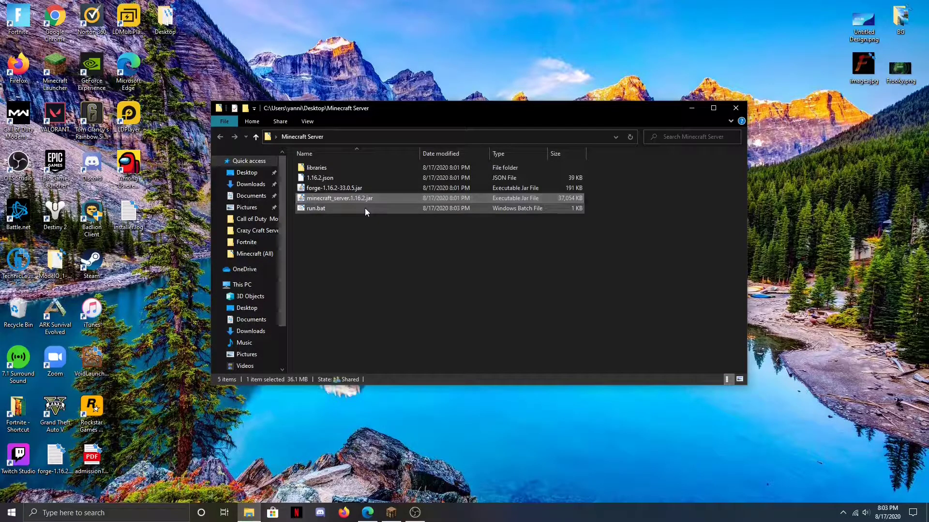
Run run.bat once to generate eula.txt, logs and server.properties.
double_click(316, 208)
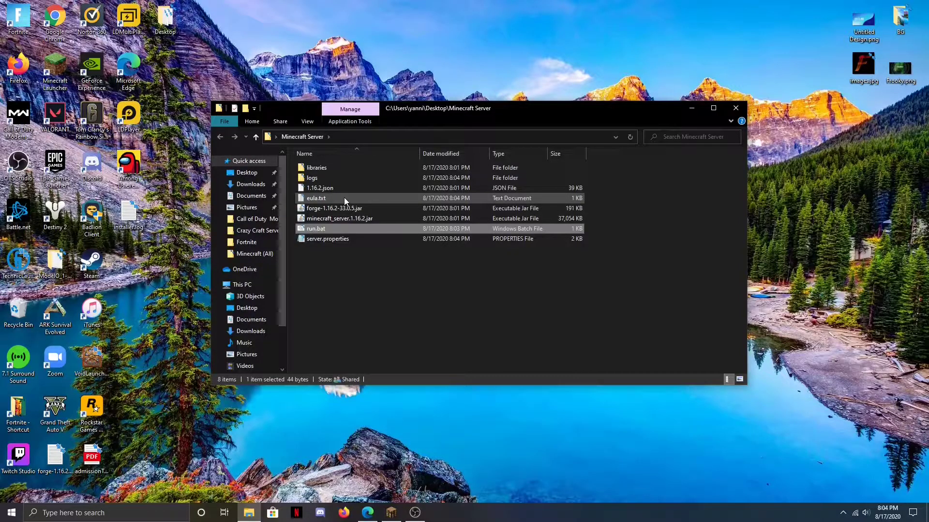
click(327, 238)
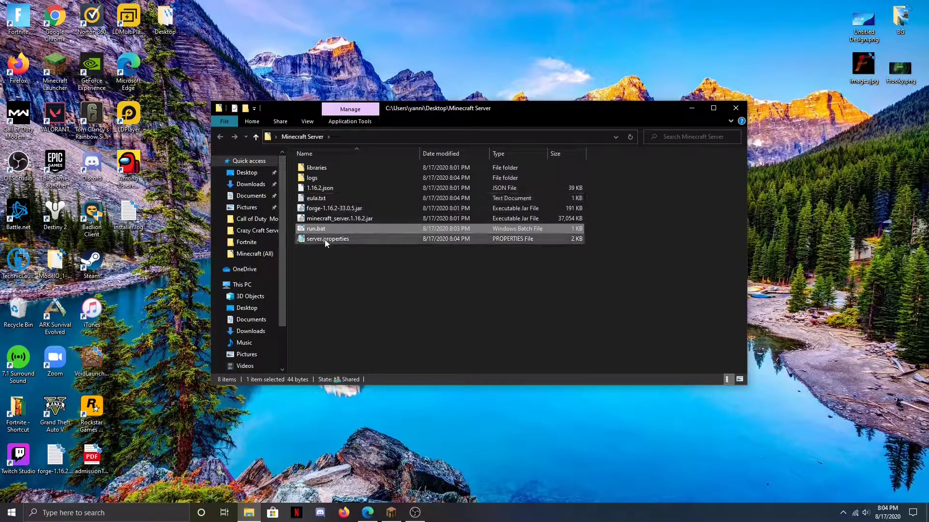
mouse_move(316, 198)
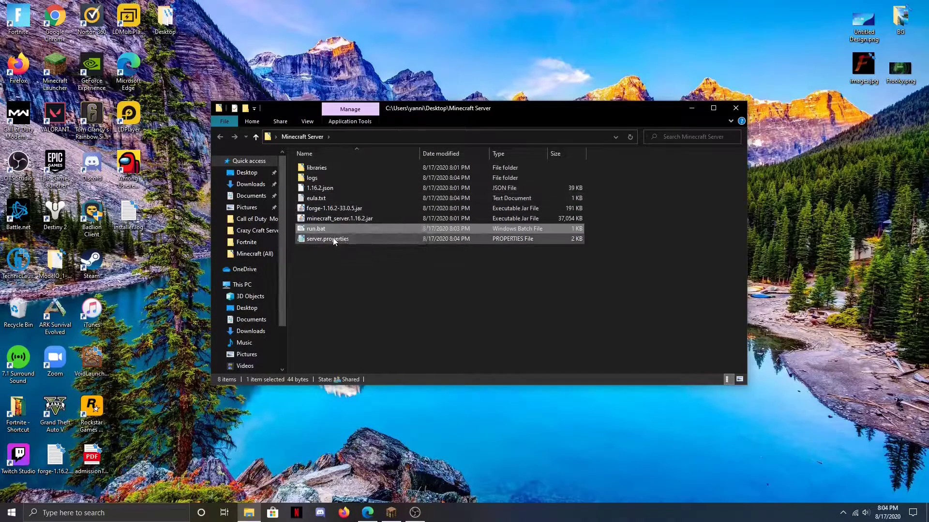
Set motd to 'Minecraft Server!!!' in server.properties and close Notepad.
double_click(327, 239)
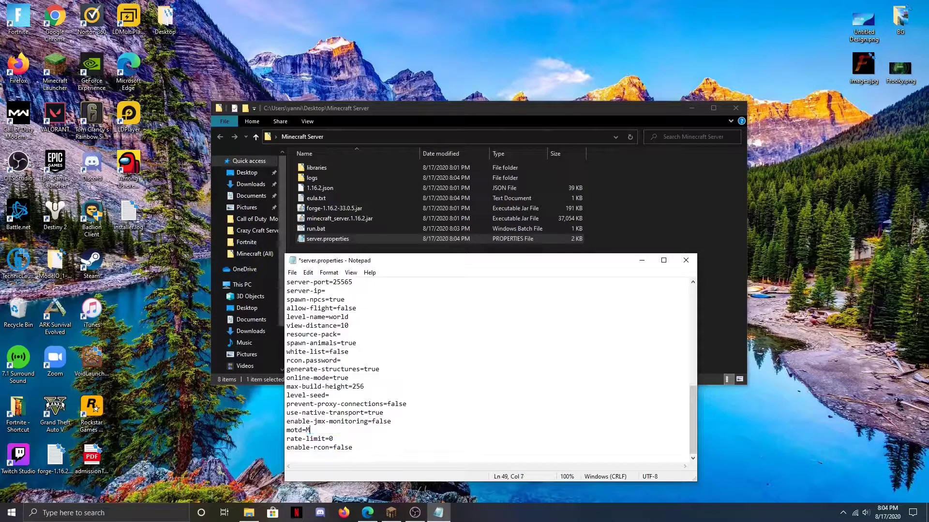
text(inecraft Serve)
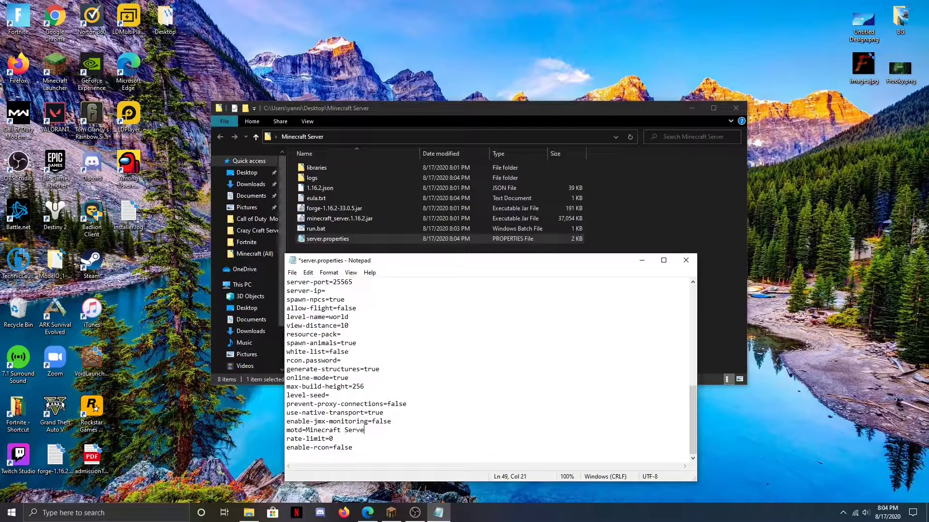
text(!!!)
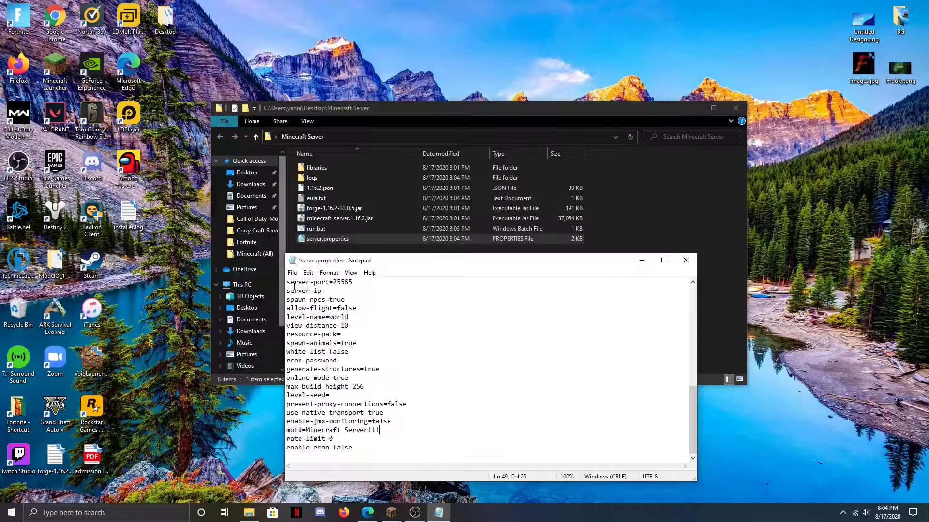
click(292, 272)
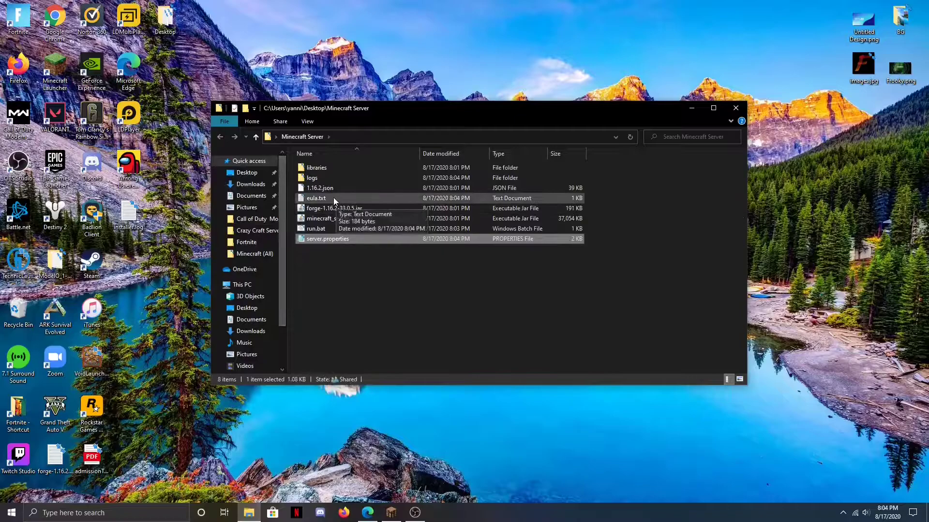
Replace false with true on the eula line of eula.txt.
double_click(316, 198)
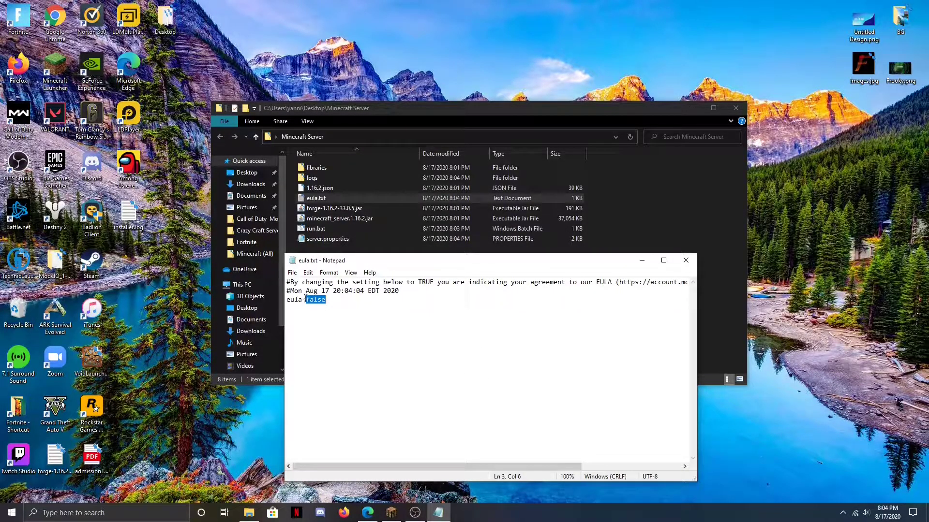
click(340, 218)
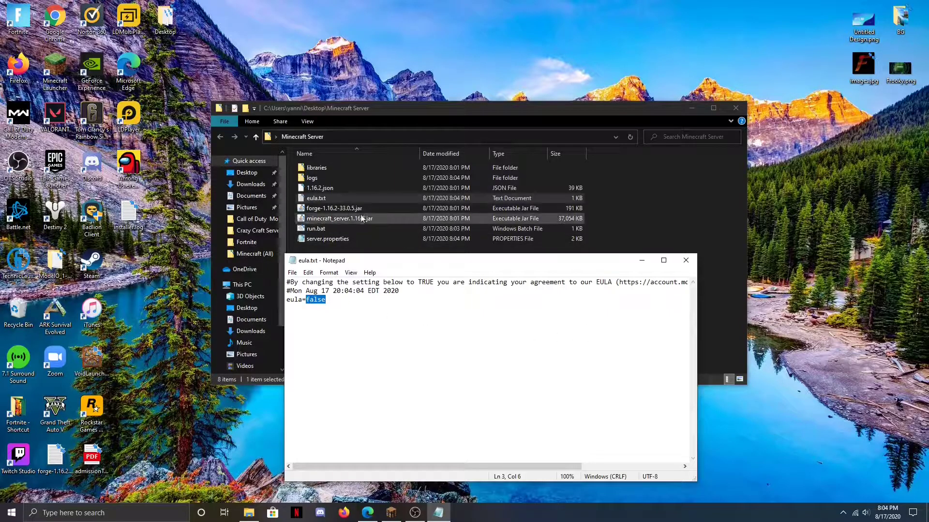
text(true)
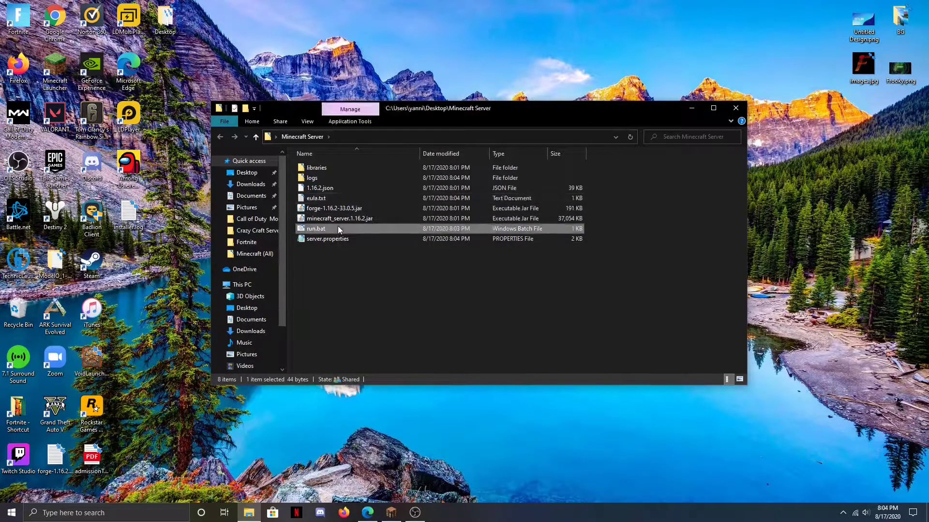
Launch the server by double-clicking run.bat.
double_click(315, 228)
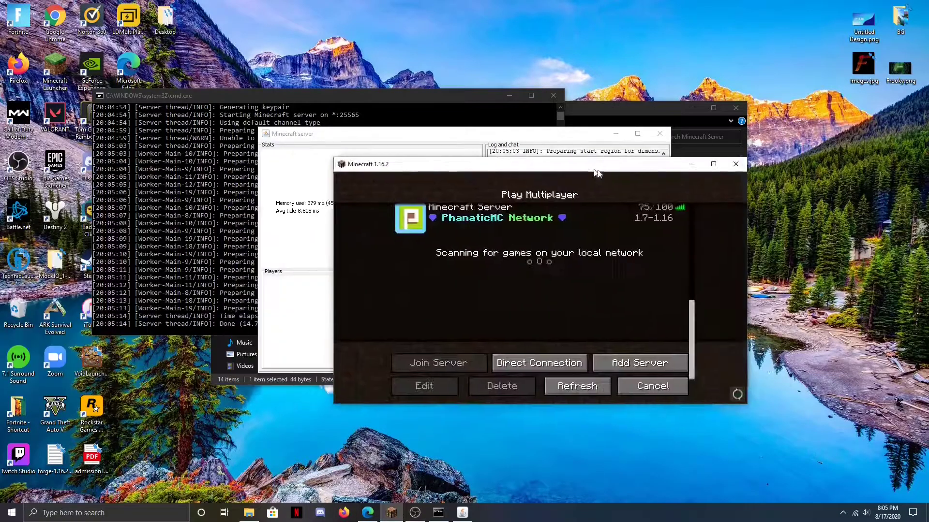
Add a localhost 'Minecraft Server' entry, join it, then pause the game.
click(424, 386)
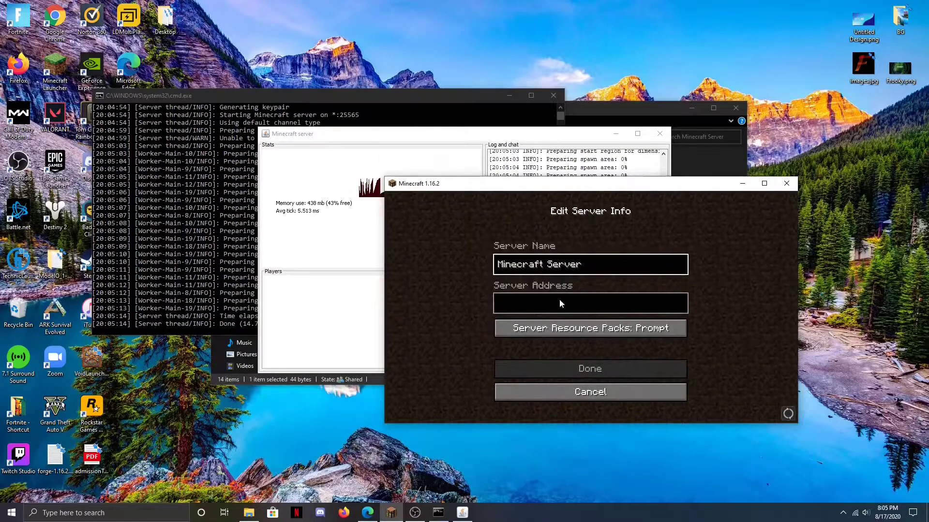
text(localhost)
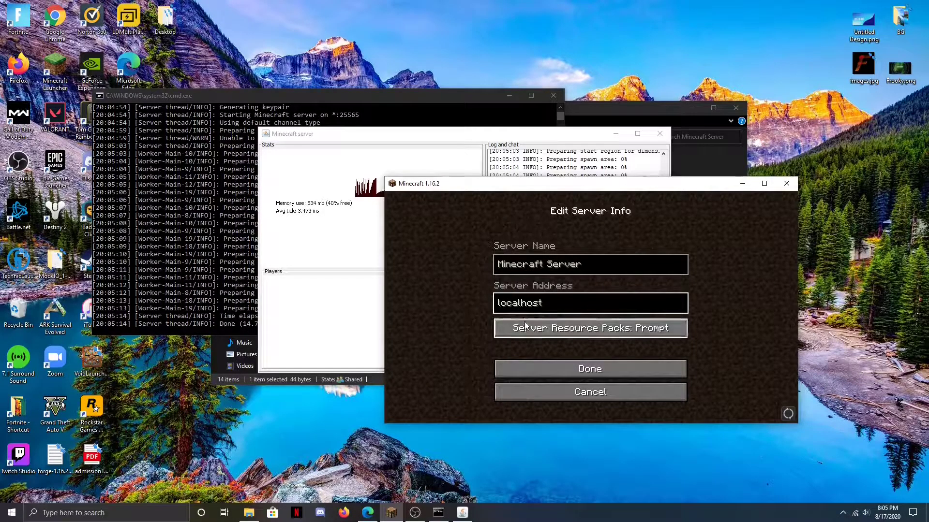
click(589, 368)
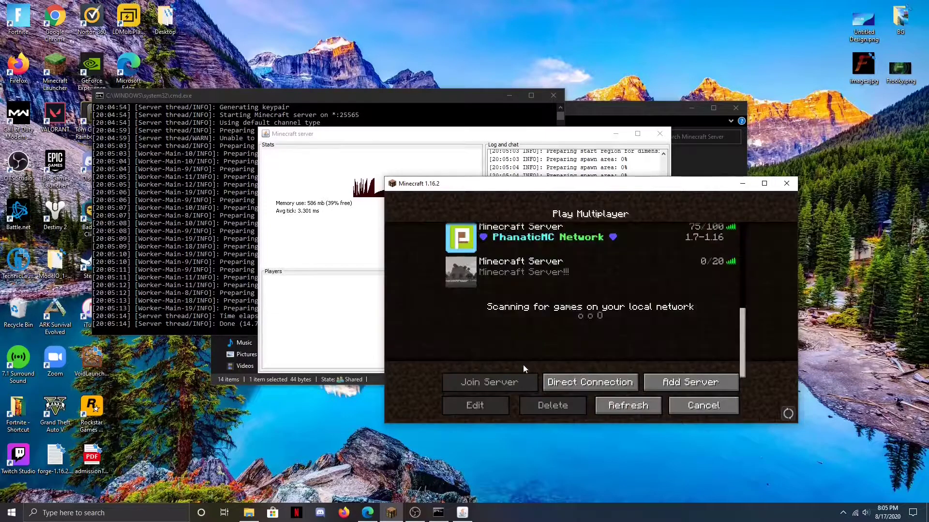
click(489, 382)
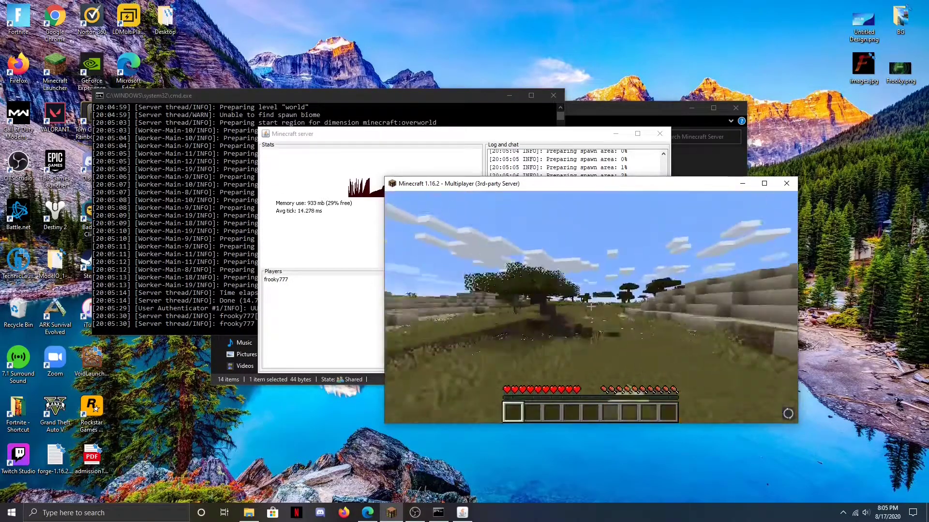
key(Escape)
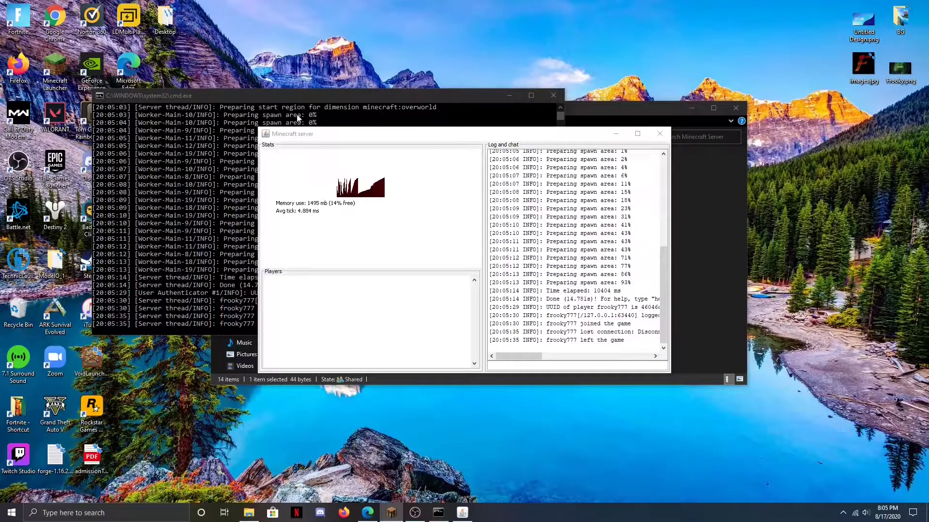
Enter the stop command in the server console.
text(st)
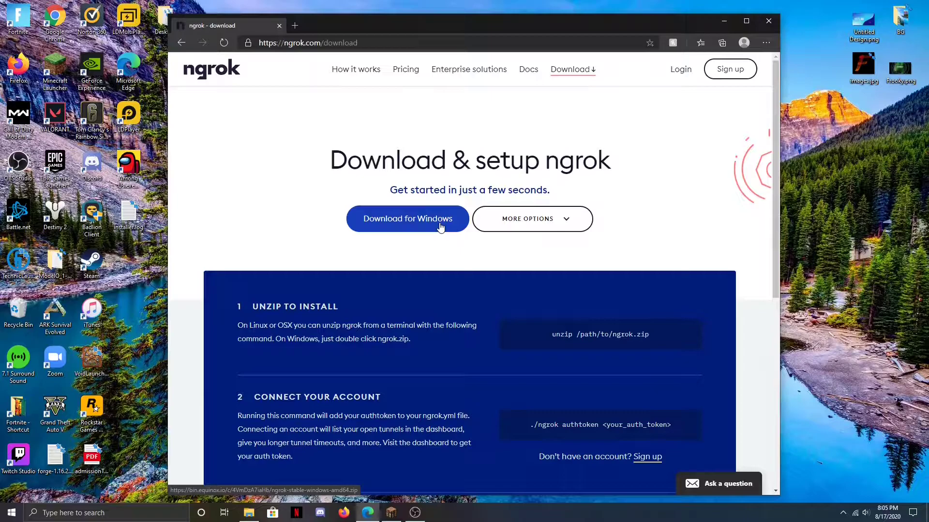
Download the ngrok Windows build and open the downloaded zip archive.
click(407, 219)
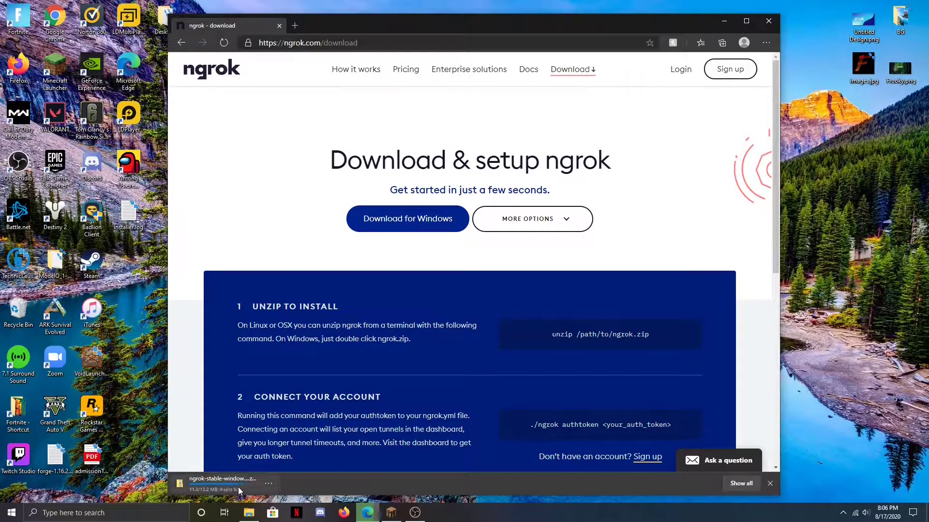
click(222, 482)
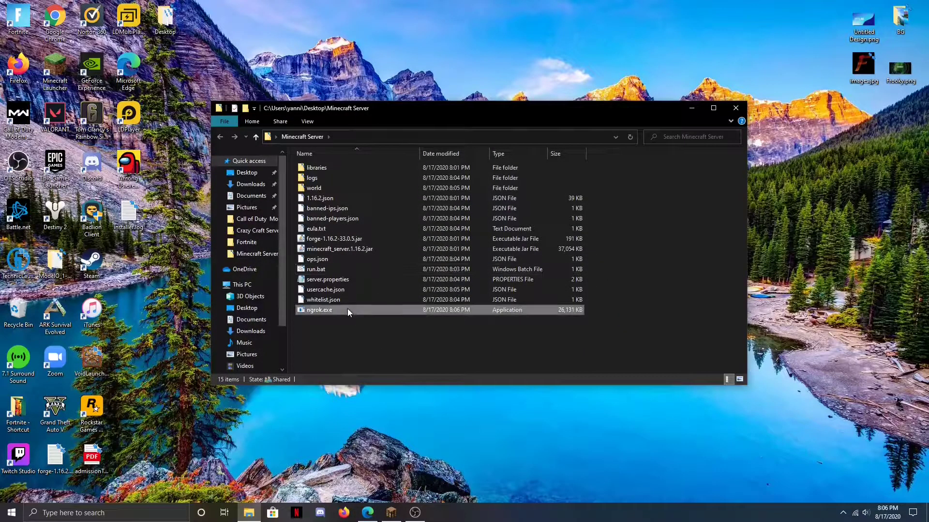
Launch ngrok.exe from the server folder and enter 'ngrok tcp 25565' at its prompt.
click(319, 309)
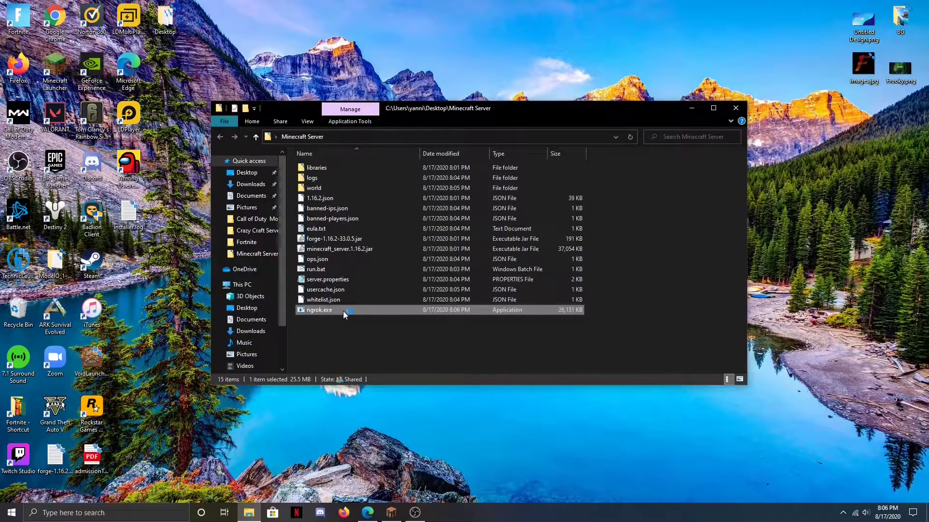
double_click(318, 309)
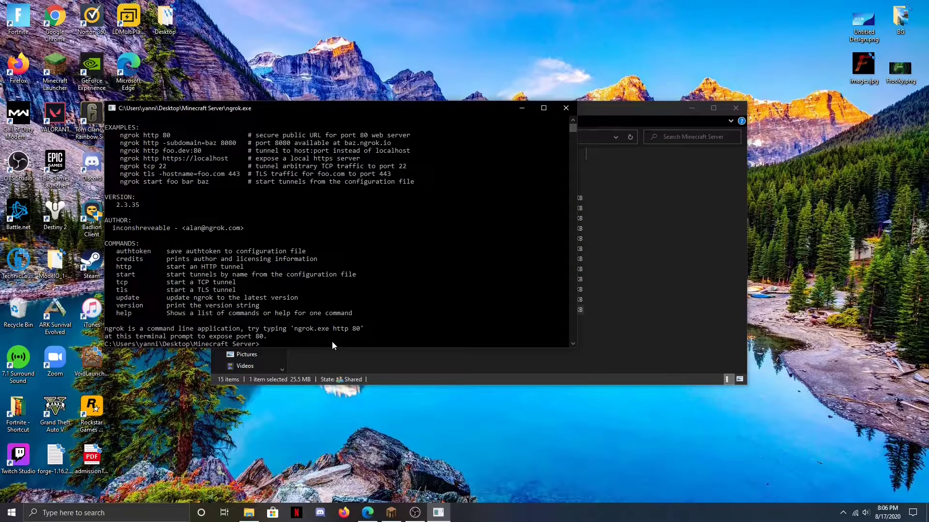
text(ngrok)
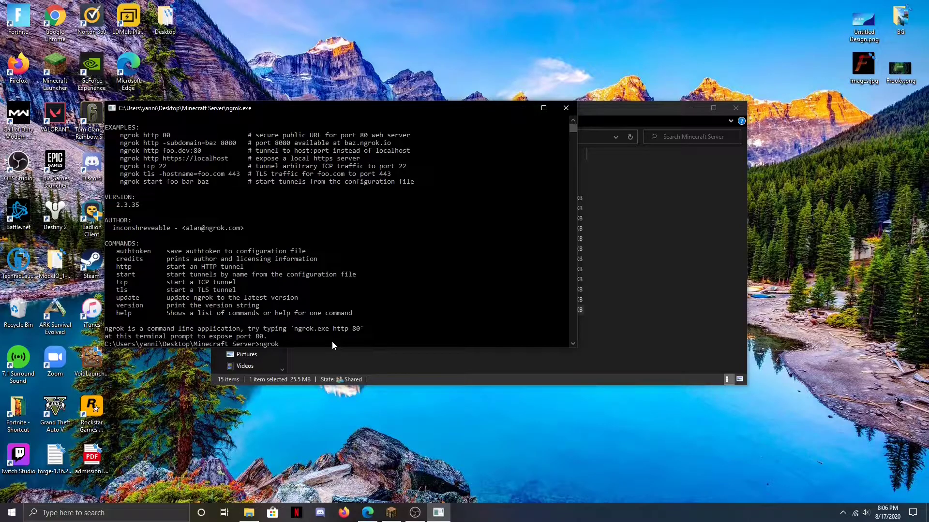
text(tcp)
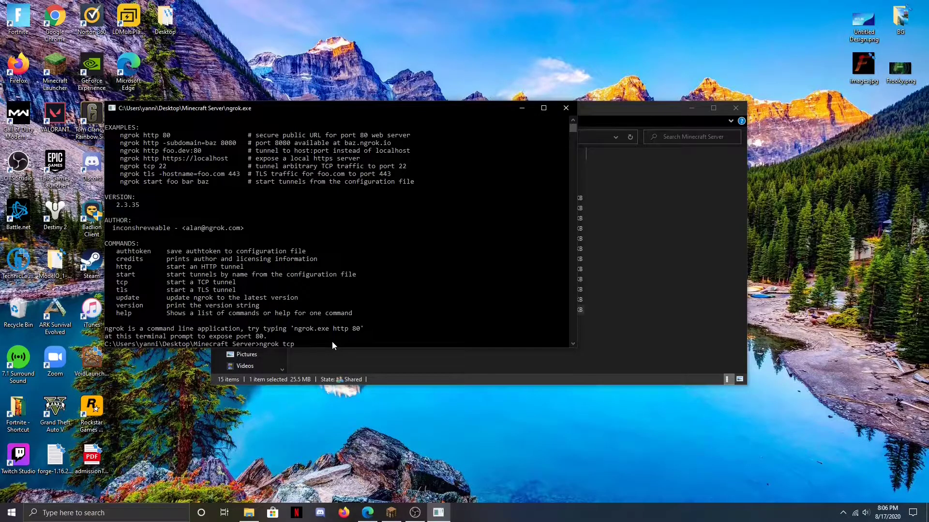
text(2)
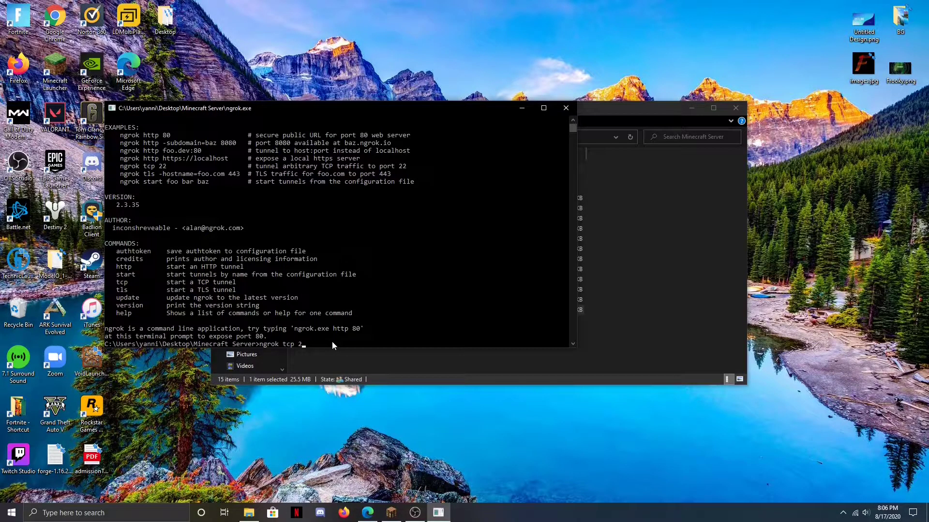
text(5565)
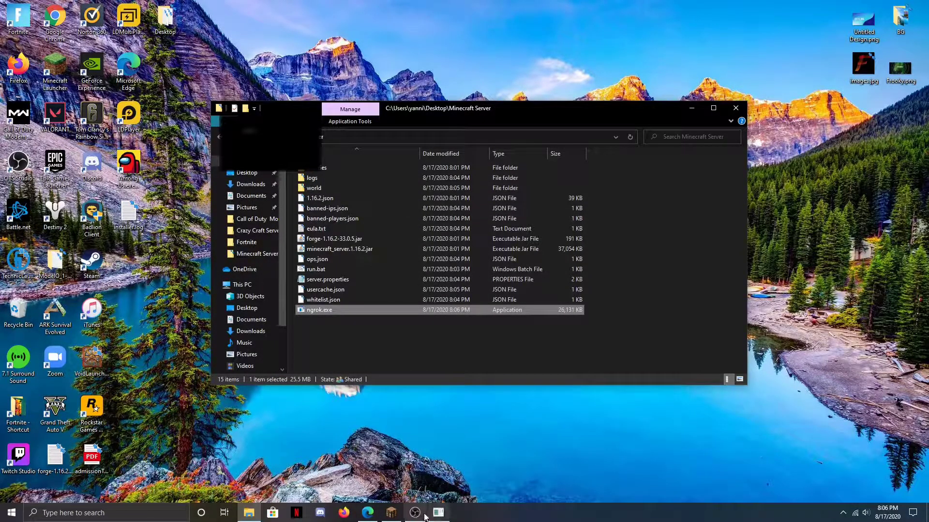
double_click(319, 309)
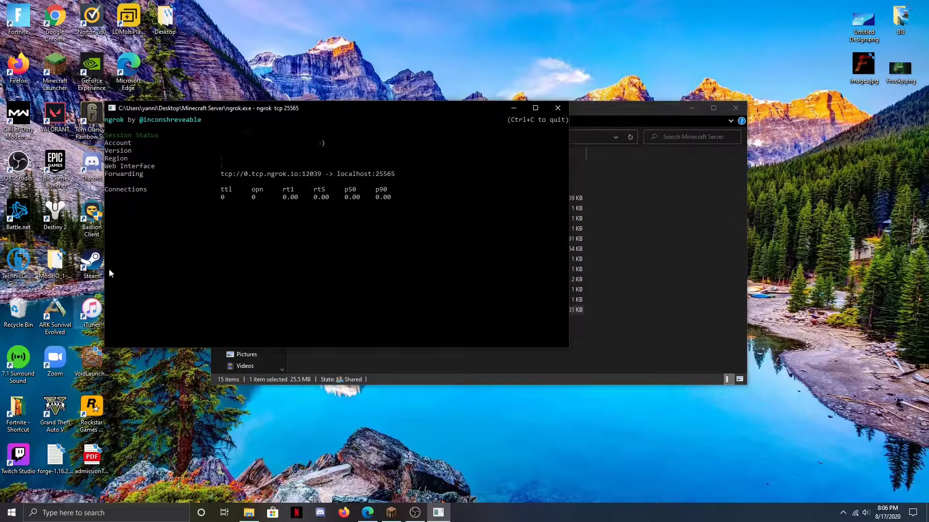
mouse_move(245, 210)
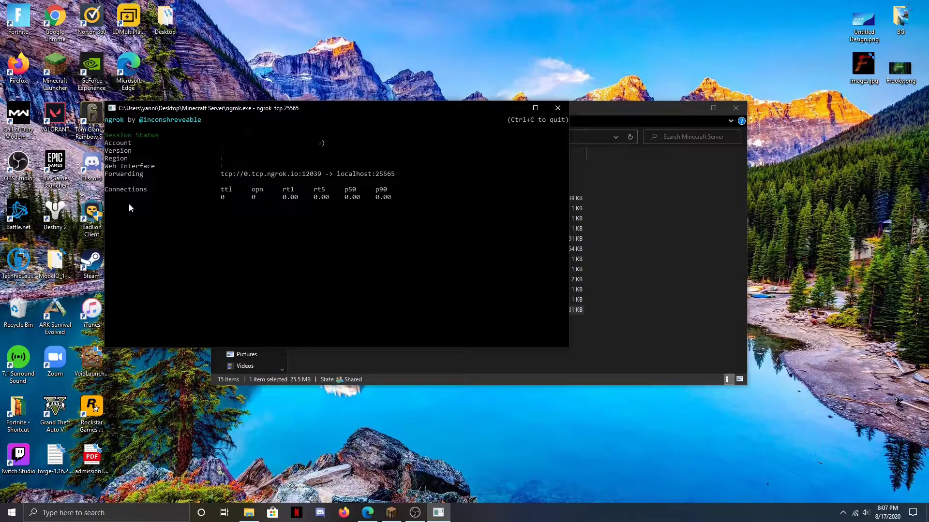
mouse_move(247, 268)
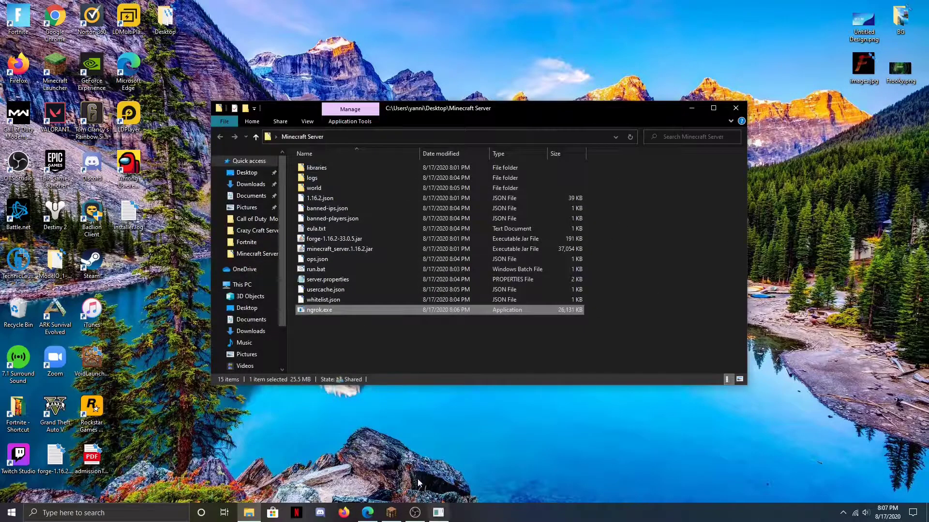
Relaunch the Minecraft 1.16.2 server by running run.bat.
double_click(316, 269)
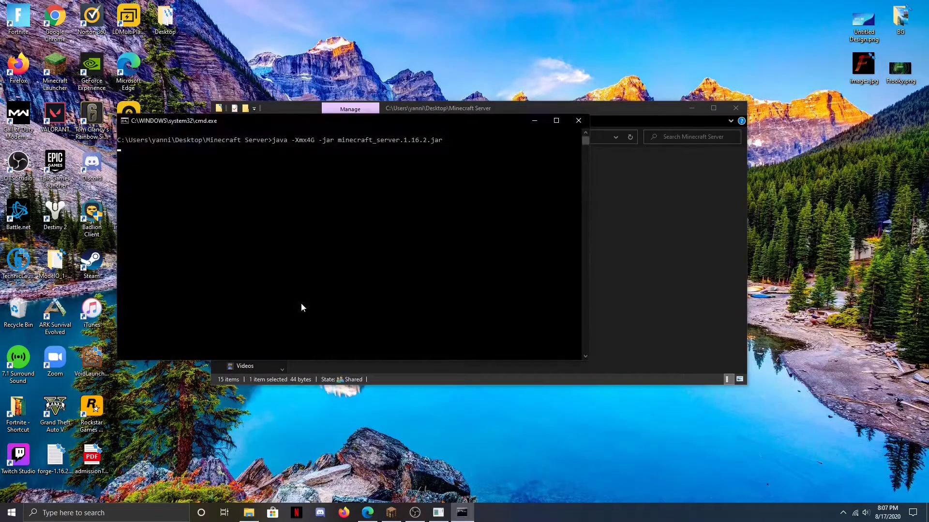
mouse_move(365, 269)
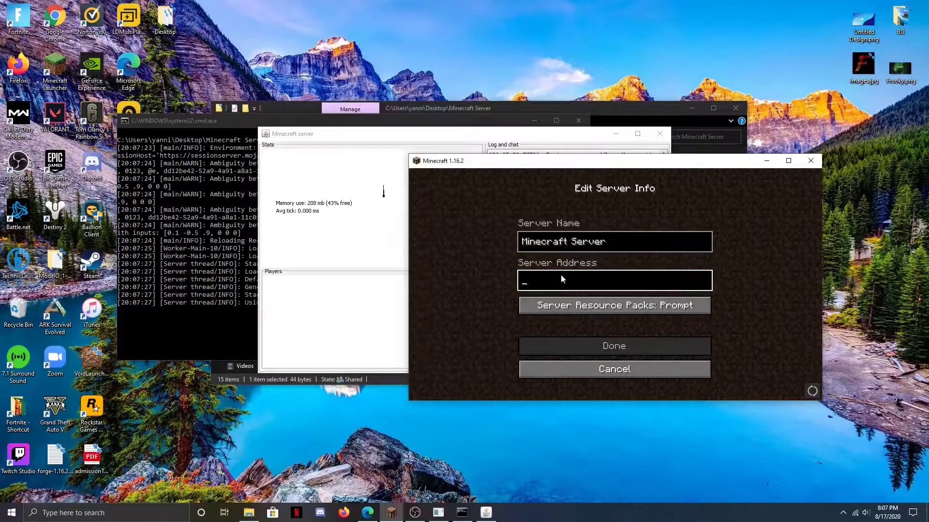
Save and join server 0.tcp.ngrok.io:12039, then begin typing 'op froo' in-game.
text(0.tcp.ngrok.io:12039)
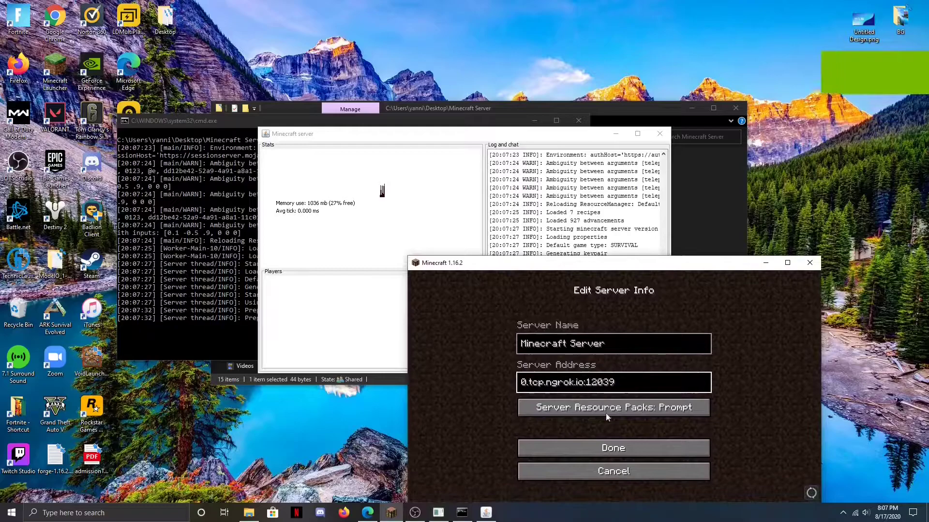
click(613, 448)
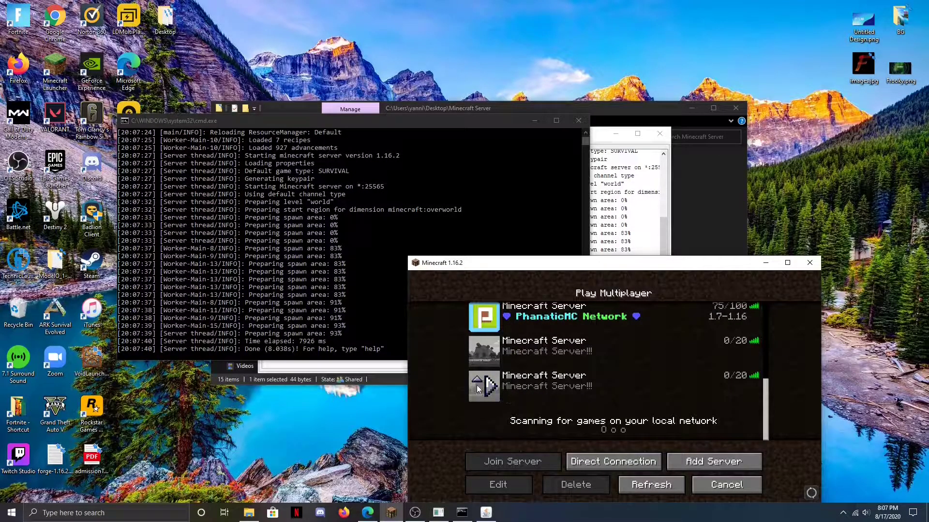
click(511, 461)
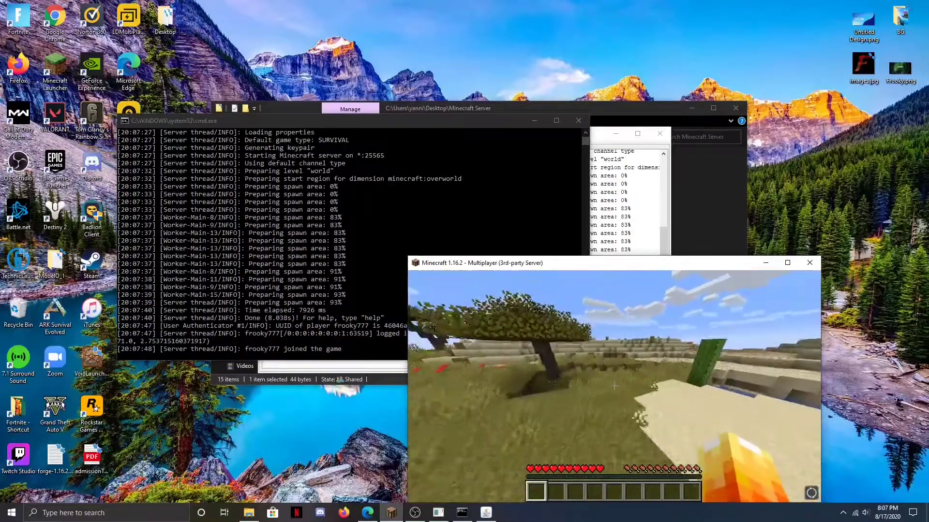
key(e)
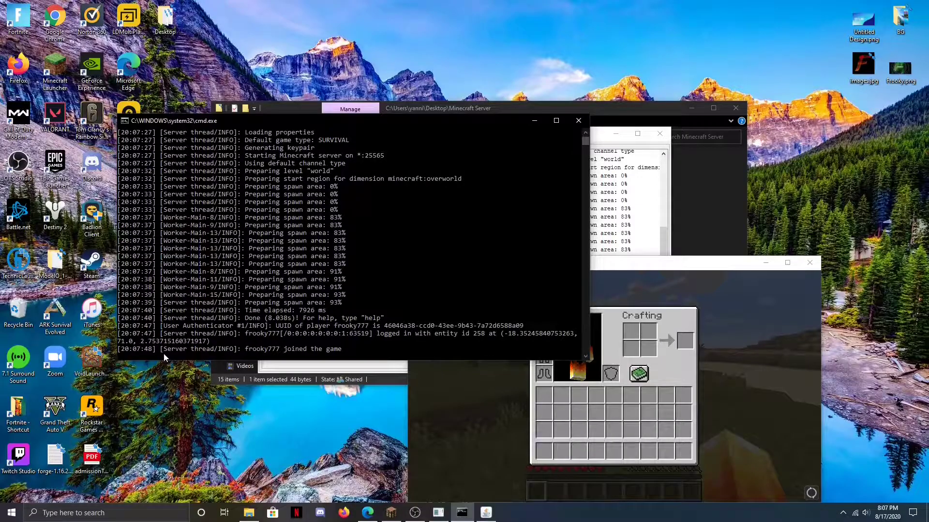
text(op froo)
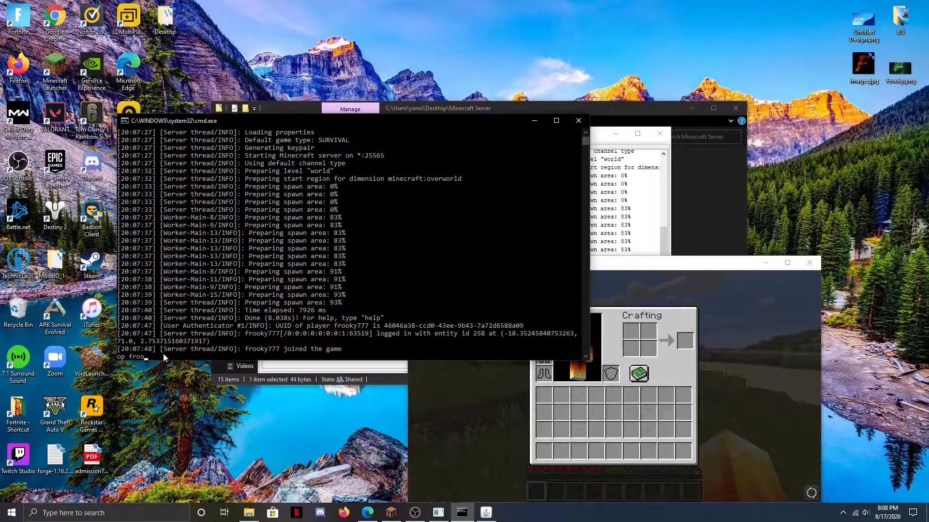